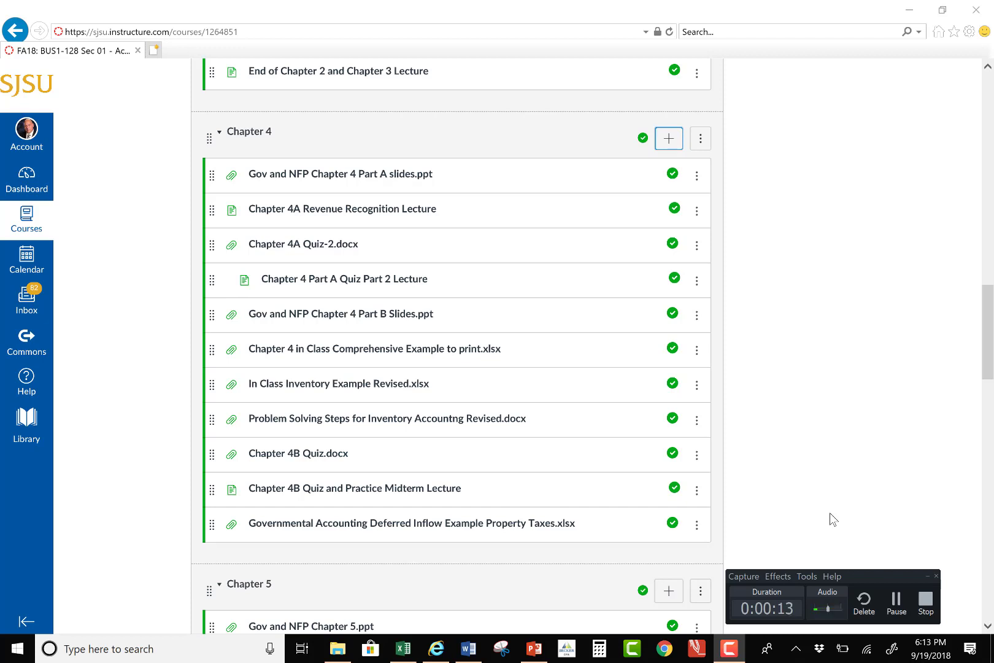
mouse_move(857, 517)
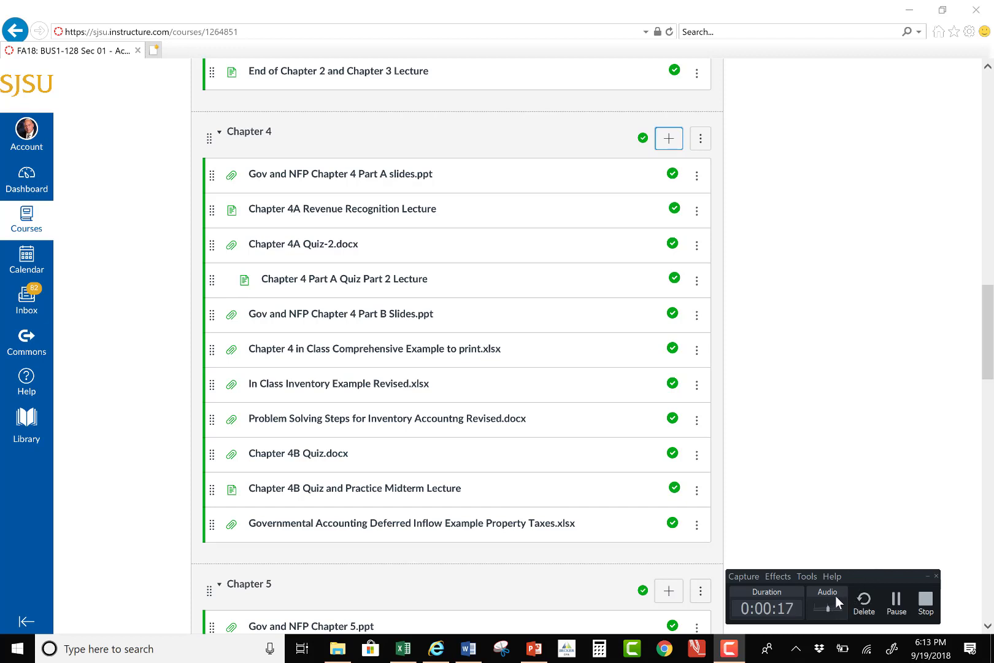
mouse_move(848, 591)
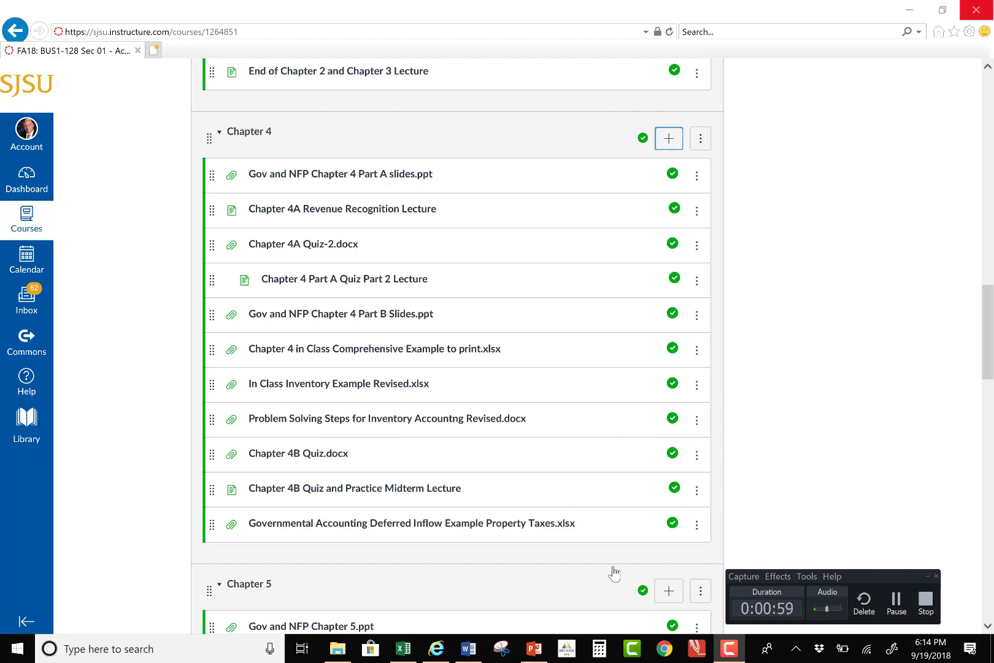
- Open 'Governmental Accounting Deferred Inflow Example Property Taxes.xlsx' from Canvas Chapter 4
click(402, 648)
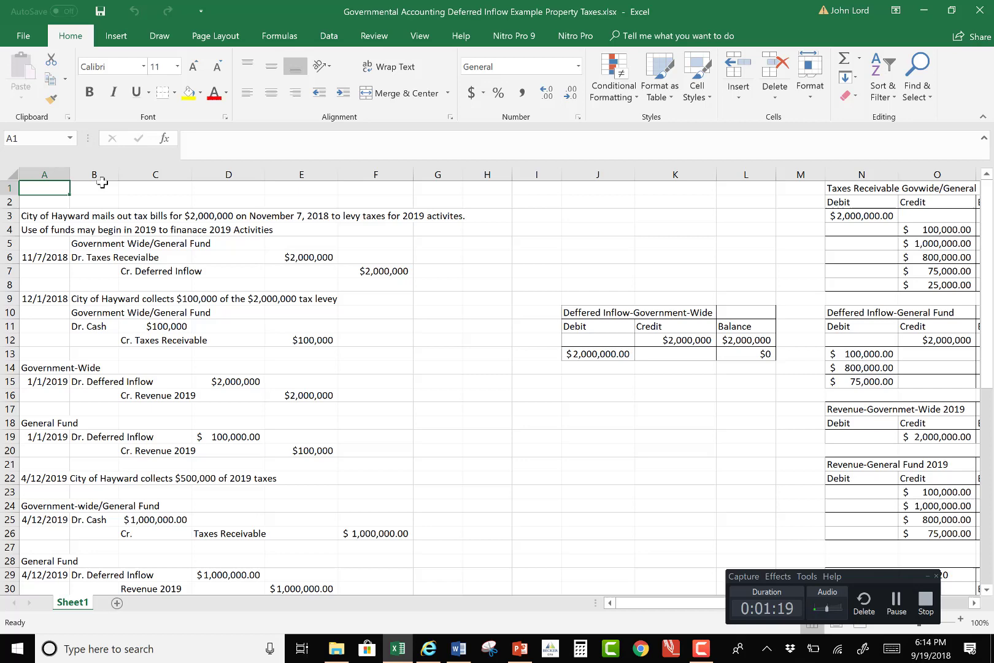
- Switch the Excel ribbon to the Draw tab's pen and highlighter tools
click(159, 36)
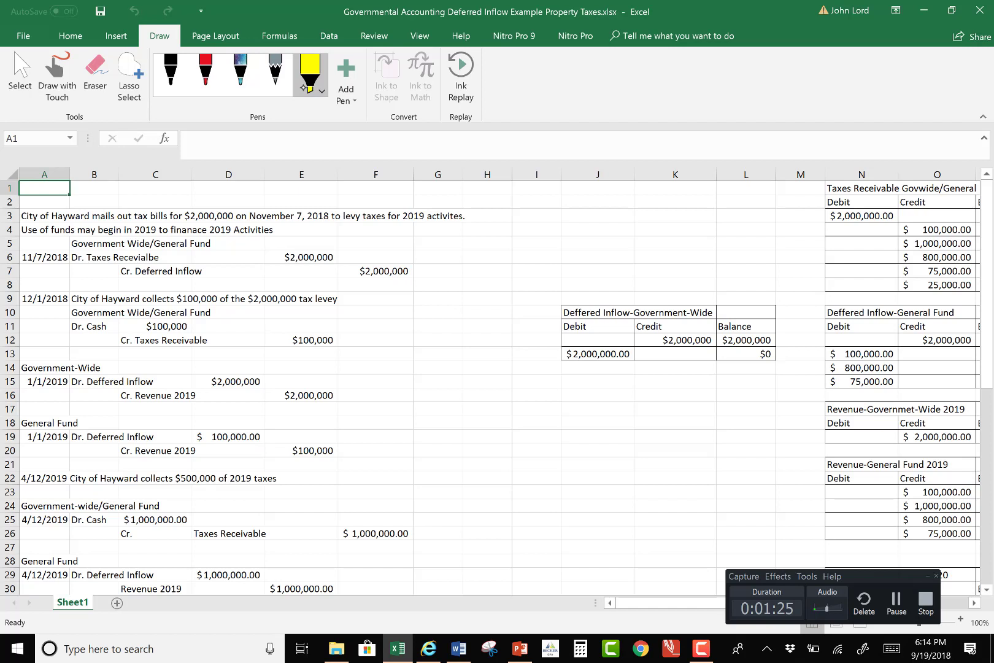
- Highlight the row 3 Hayward $2,000,000 tax-bill sentence in yellow ink
drag(21, 215, 85, 215)
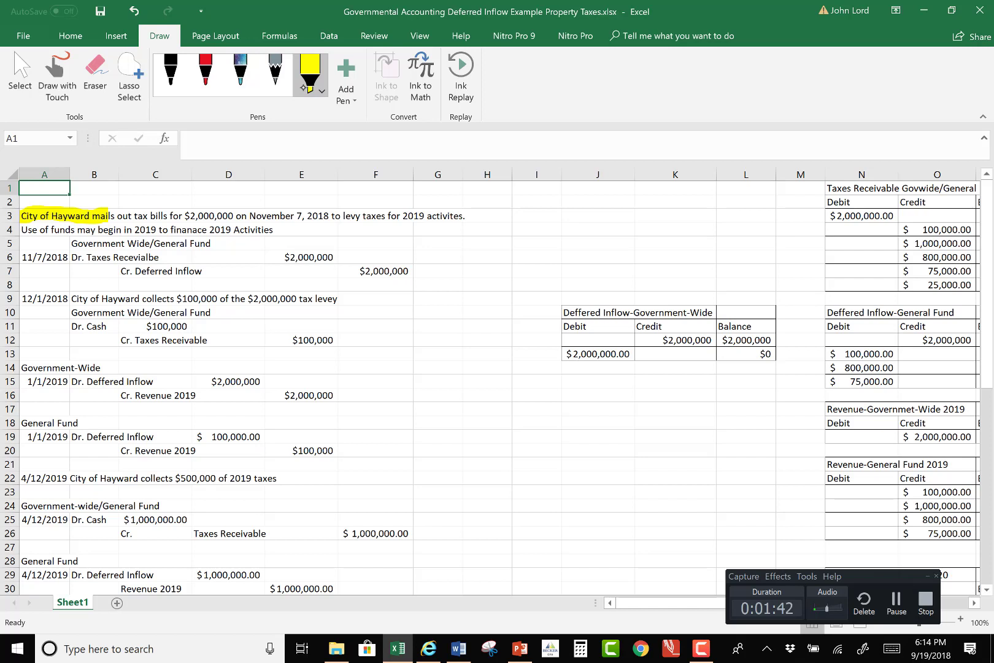
drag(25, 209, 140, 208)
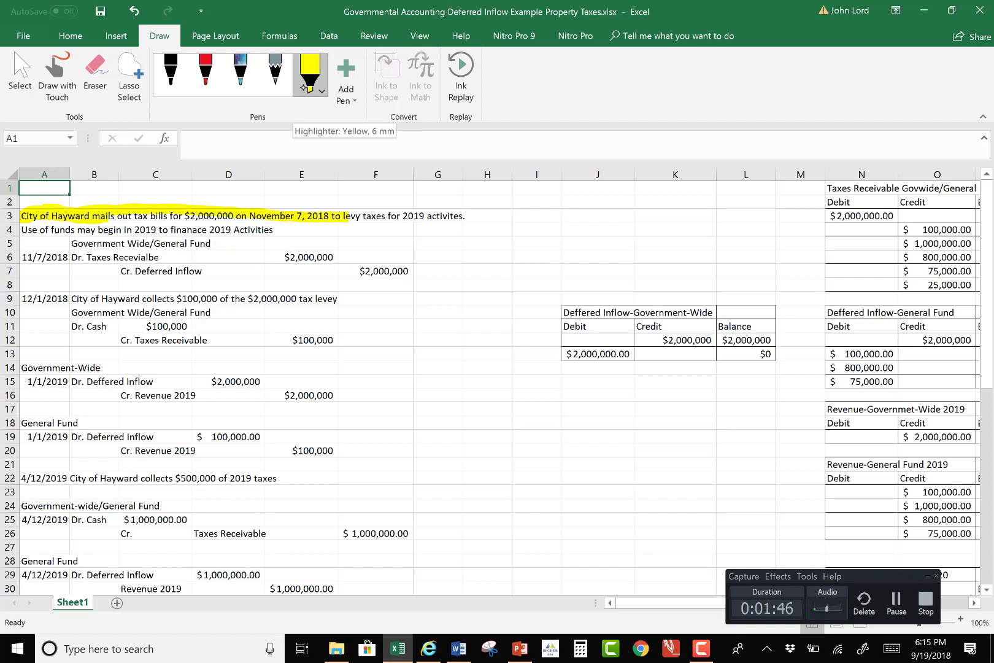
drag(349, 216, 463, 216)
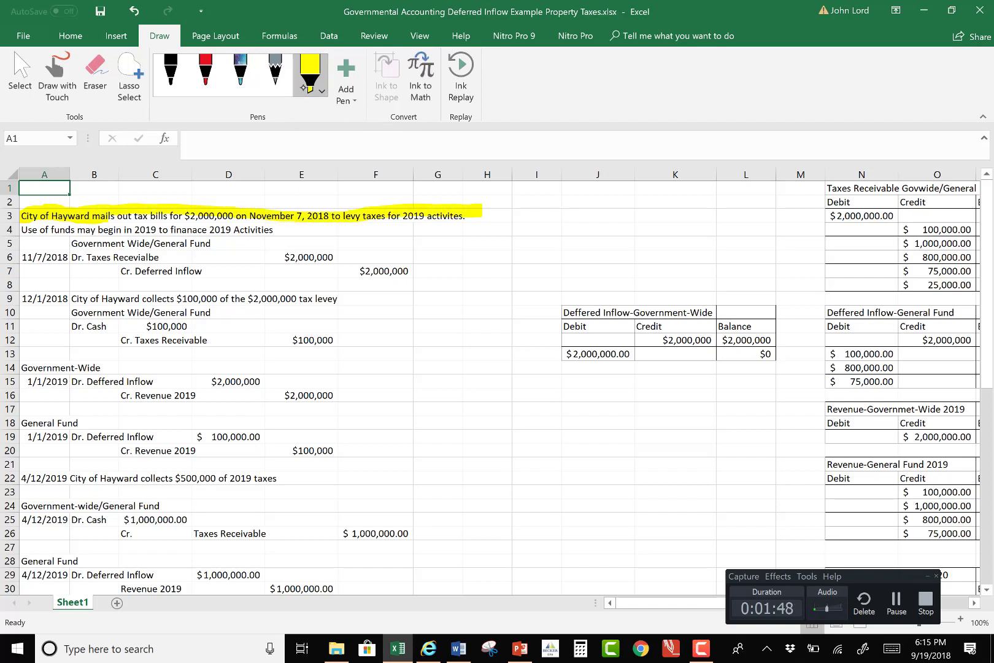